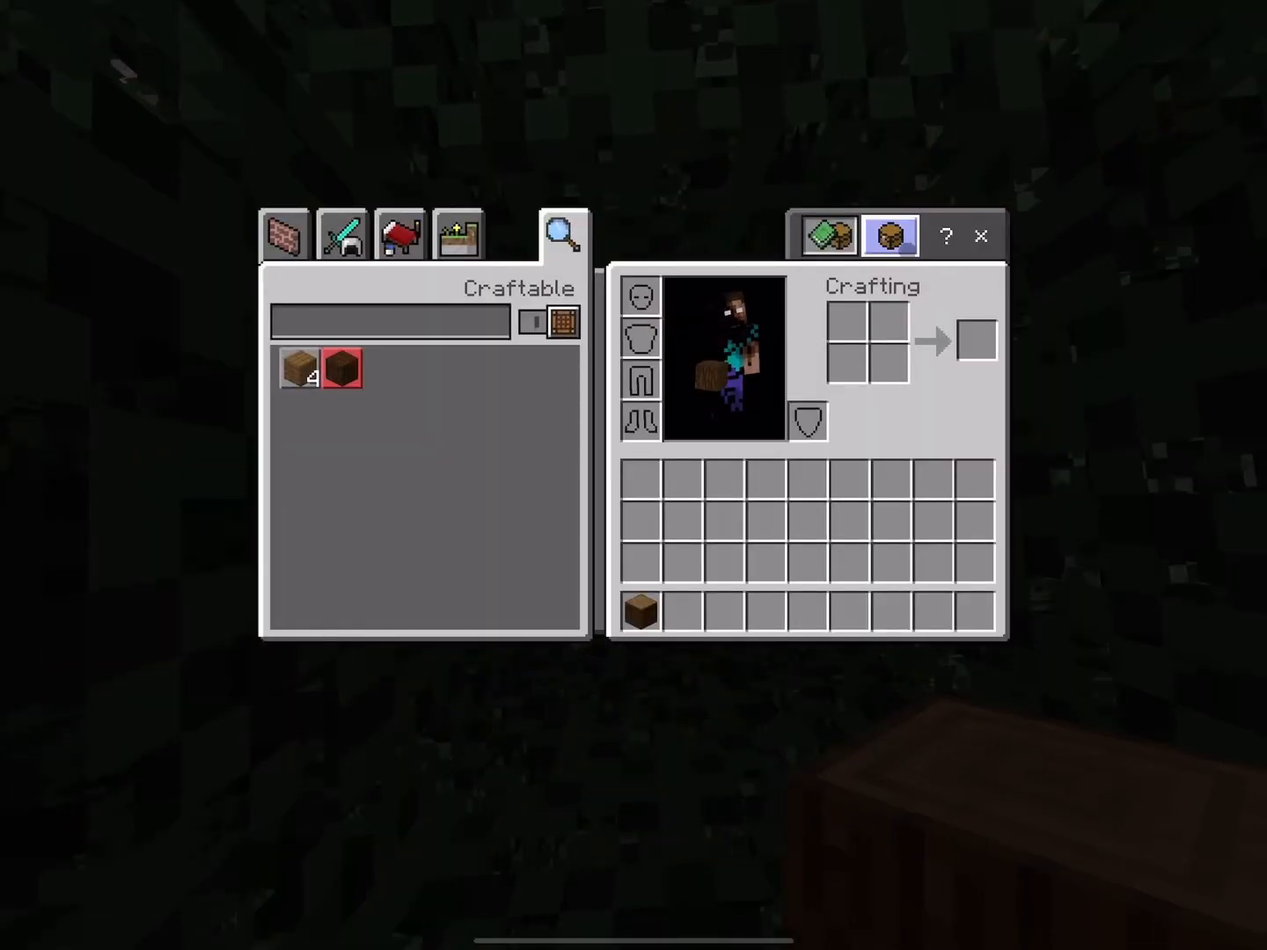
Step: Close the crafting inventory and break the tree's wood log blocks to collect logs
key("Escape")
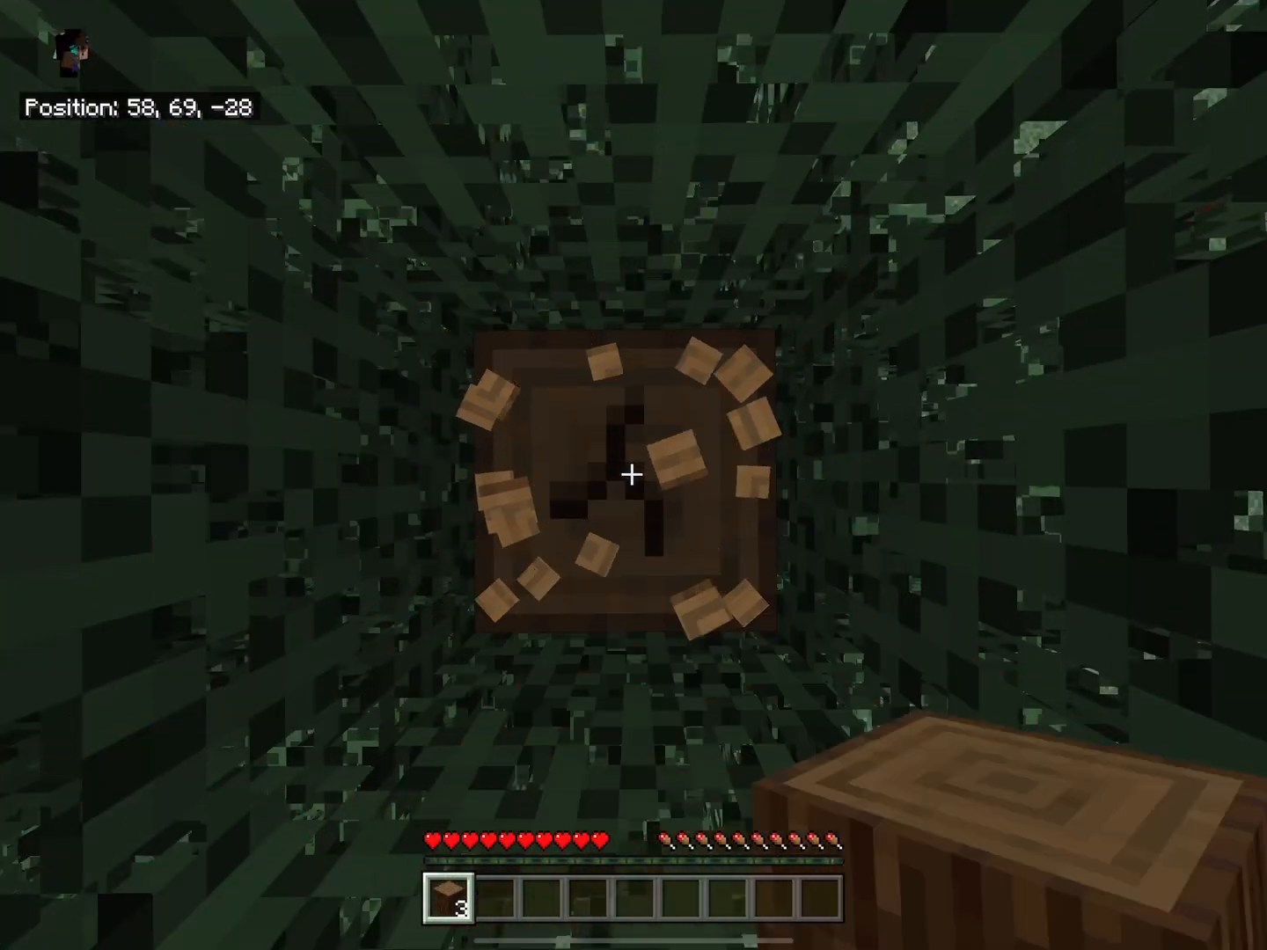
left_click(631, 477)
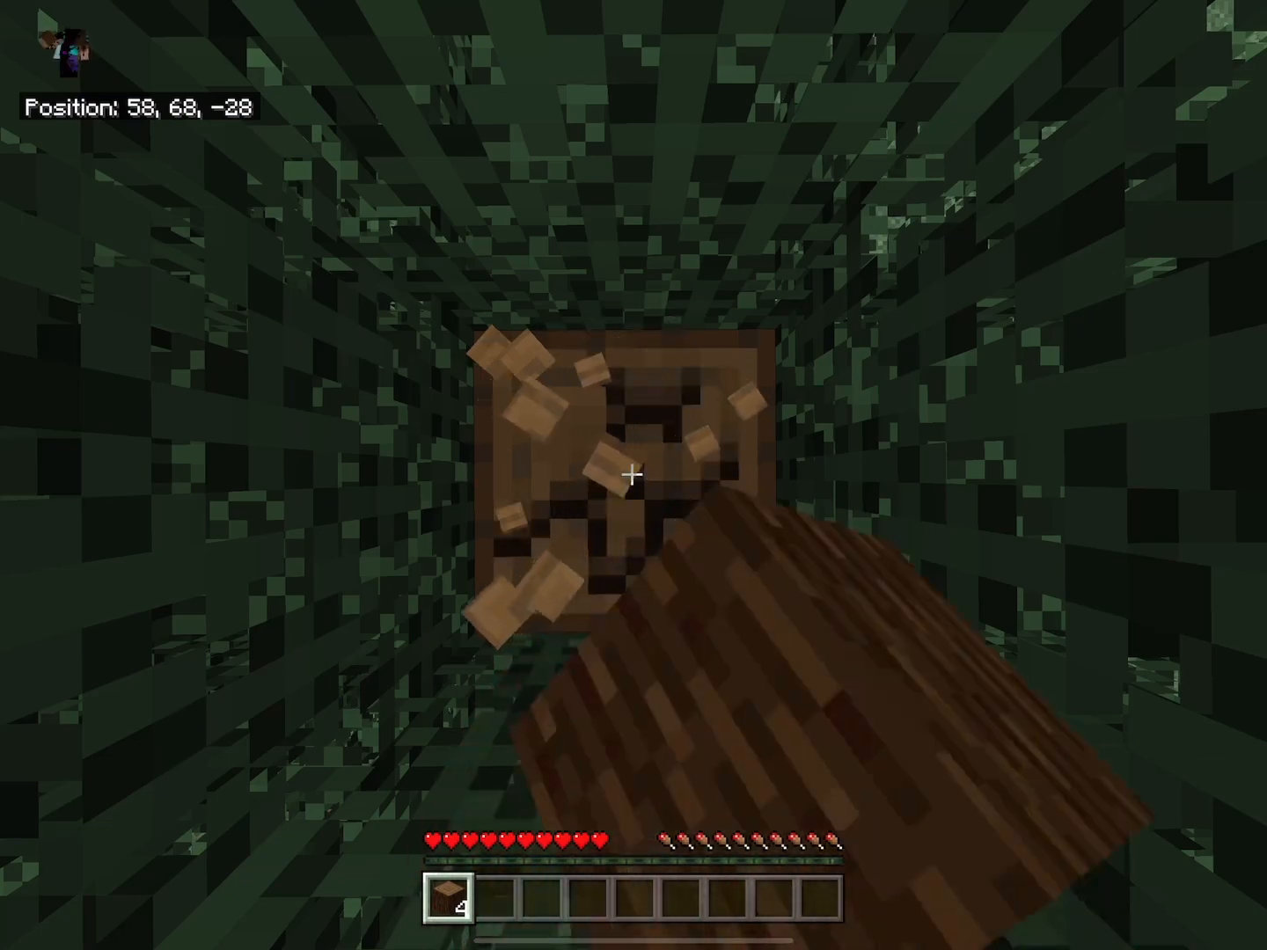
left_click(633, 475)
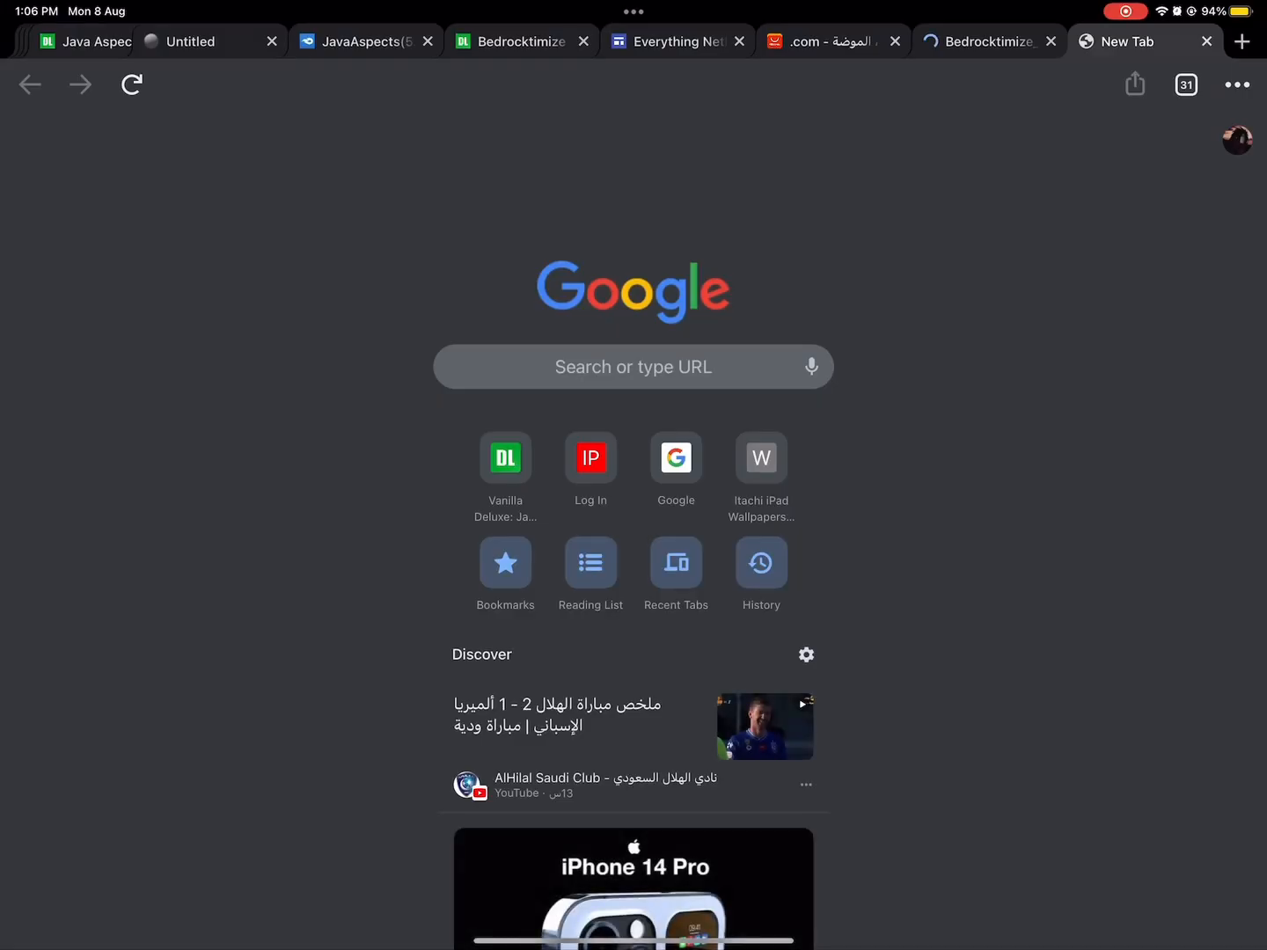
Step: Search Google in Chrome for the animated cape mcpe suggestion
type("animeted cape")
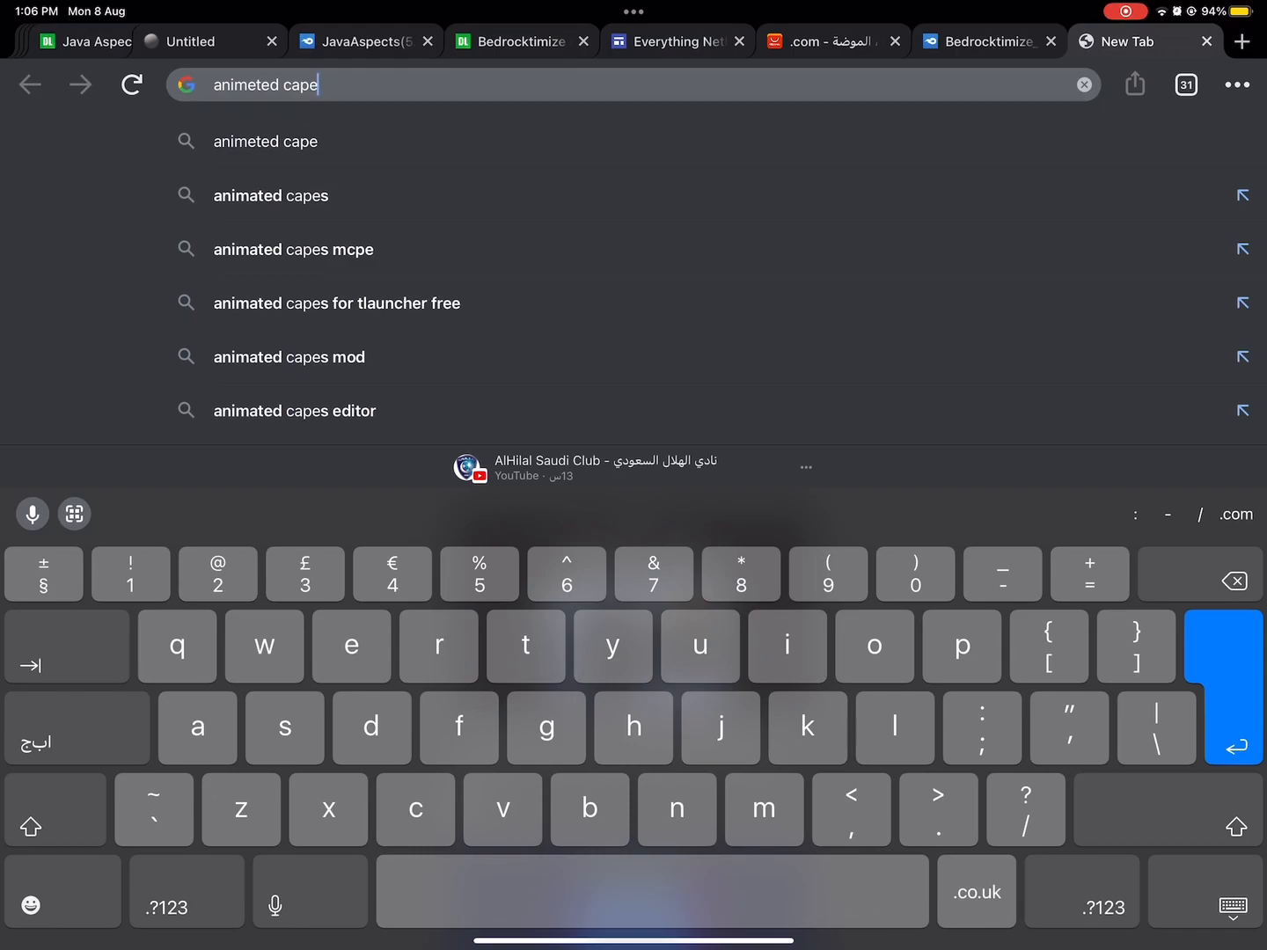
left_click(293, 249)
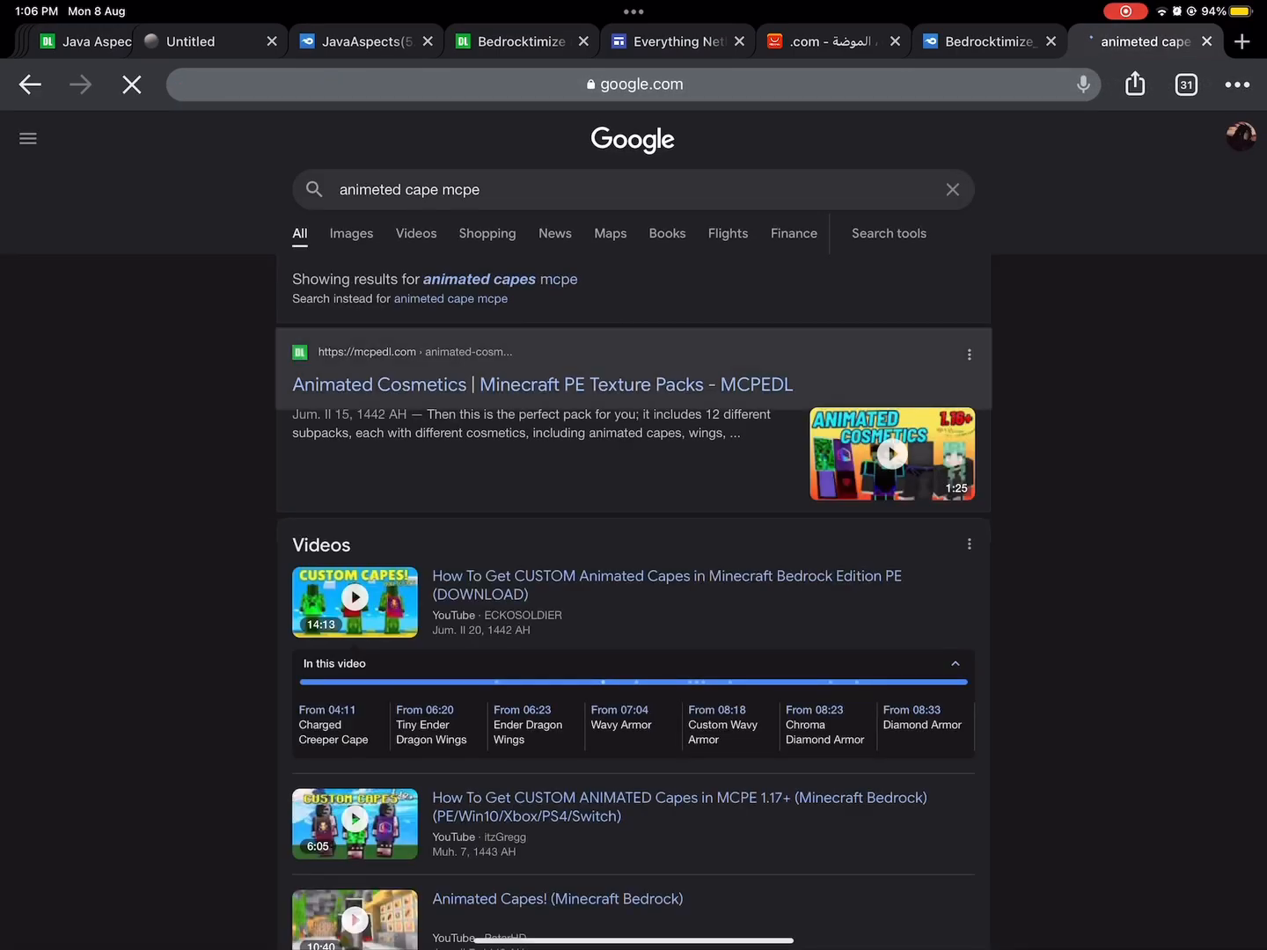
Step: Open the MCPEDL Animated Cosmetics pack page and scroll down to its downloads
left_click(541, 384)
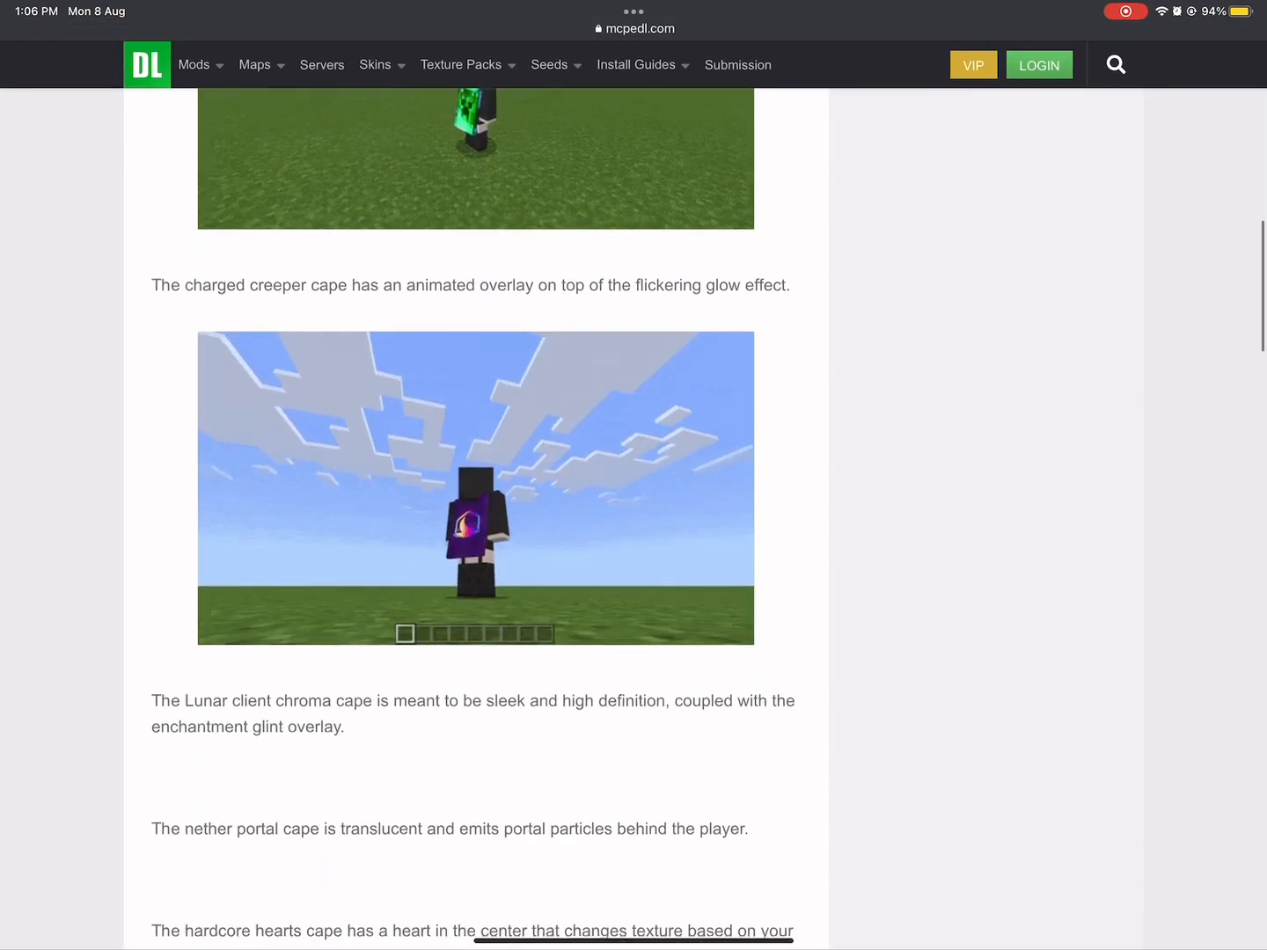
scroll("down", 3)
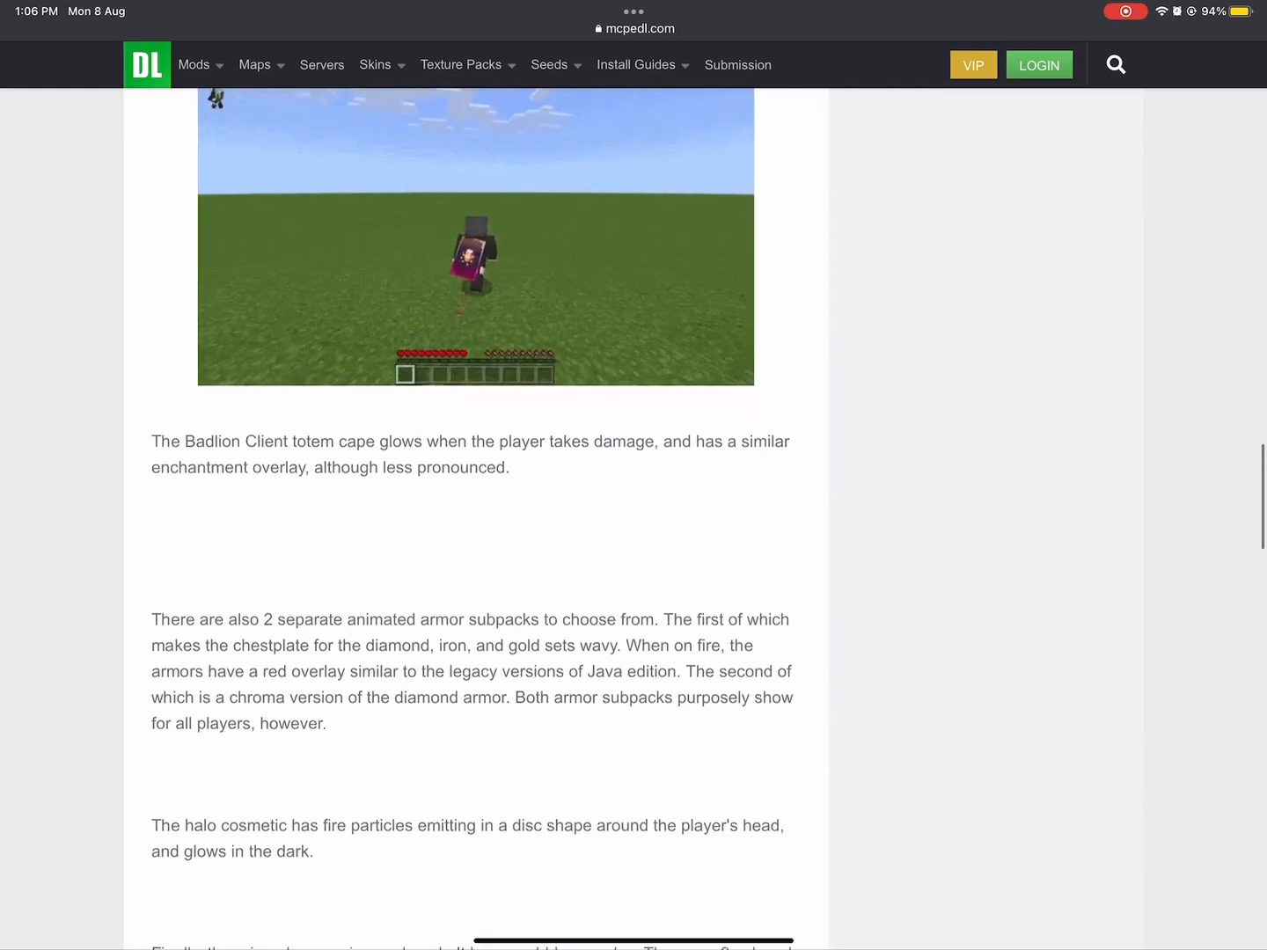
scroll("down", 3)
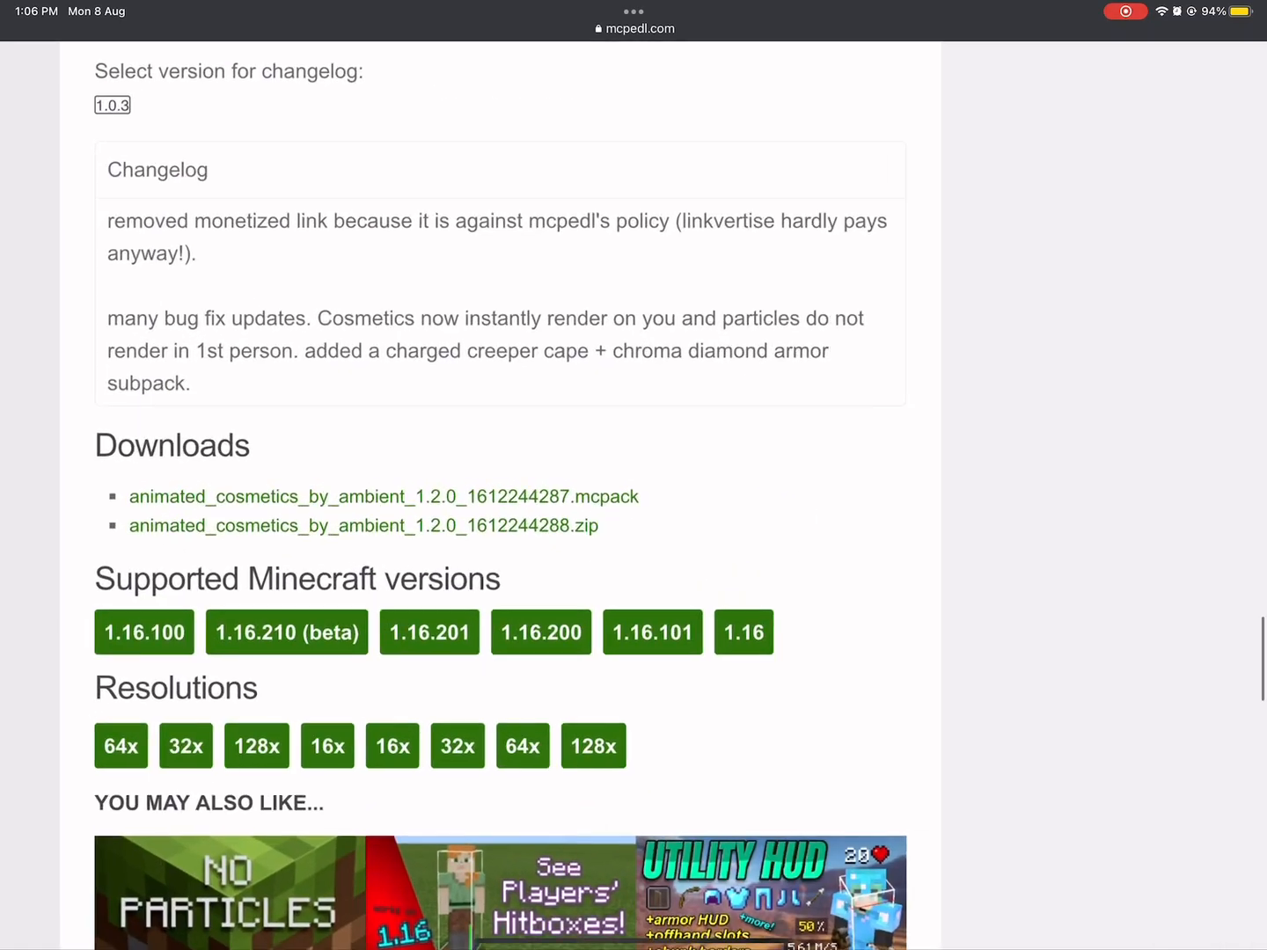
Step: Request the .mcpack download, pass the reCAPTCHA, and get the download links
left_click(41, 45)
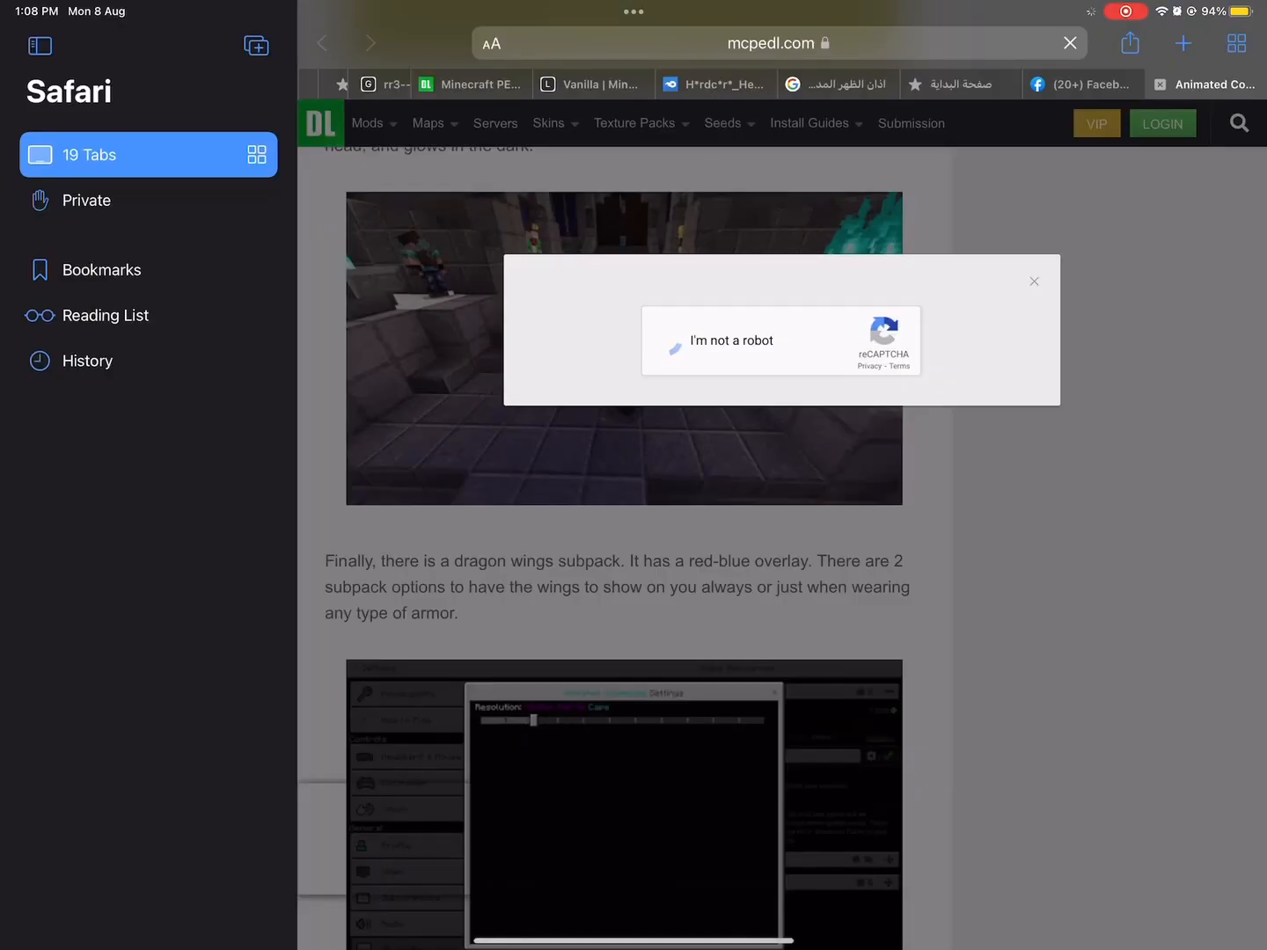
left_click(676, 341)
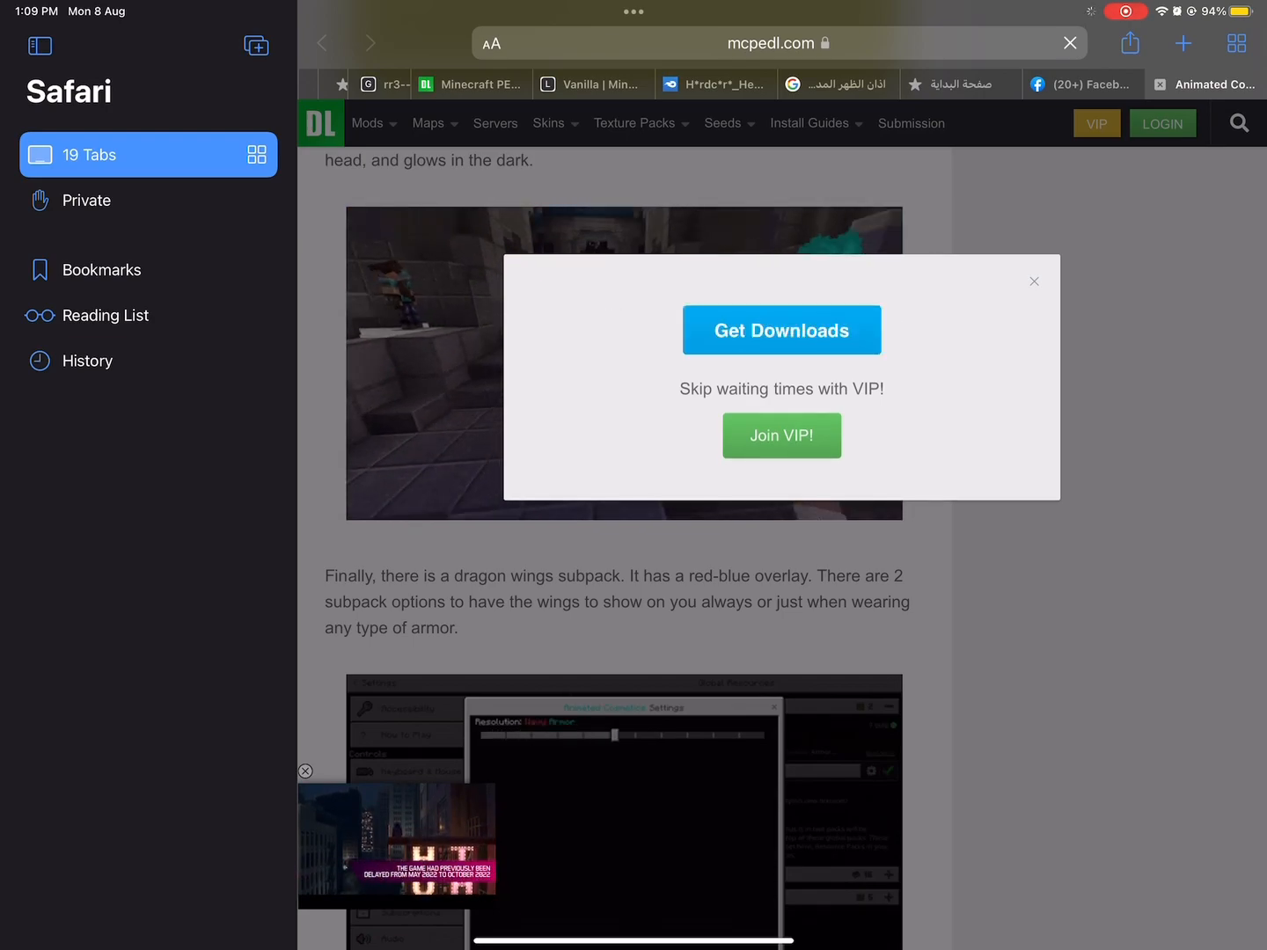
left_click(782, 330)
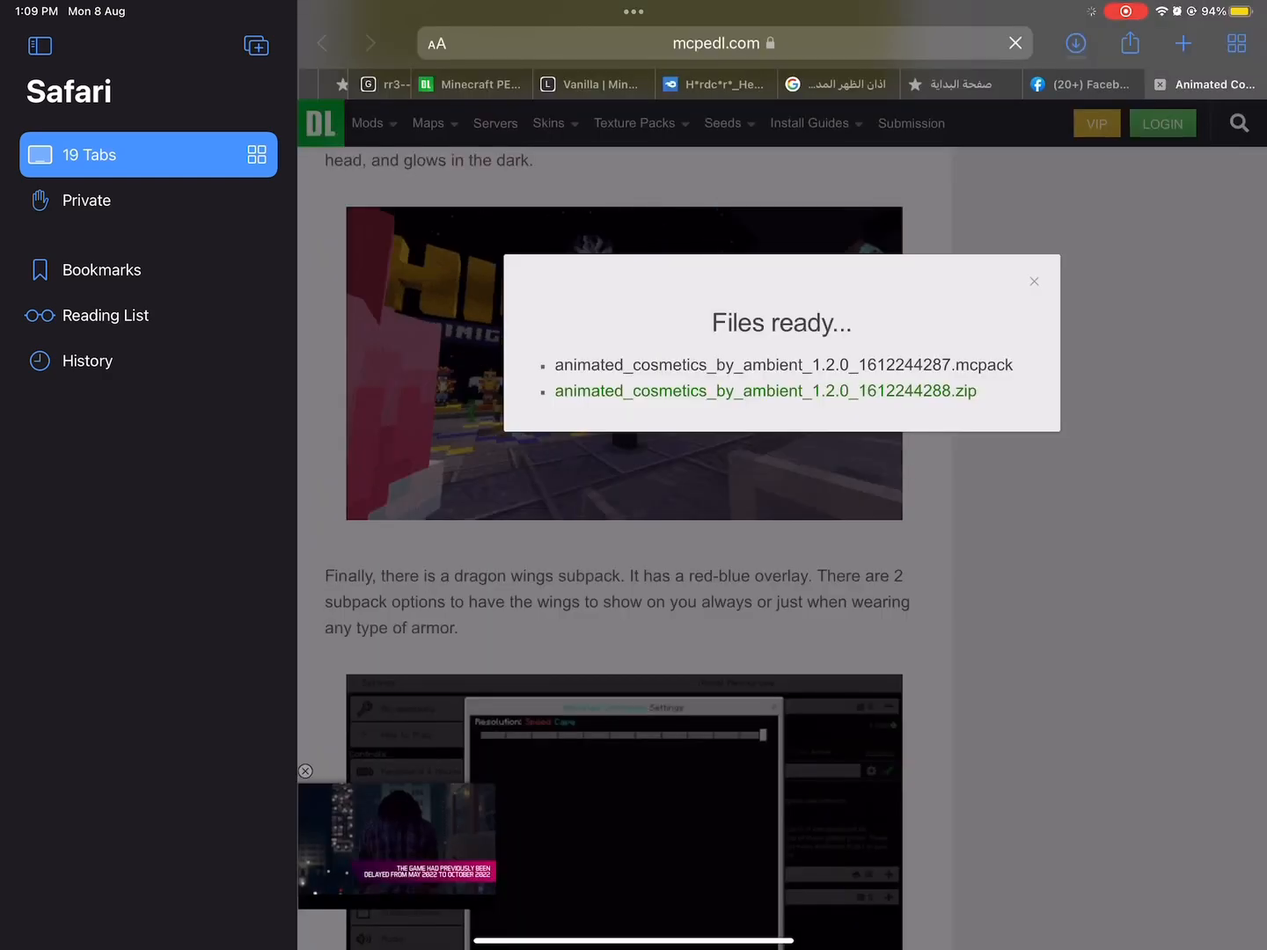
Step: Open the downloaded Animated Cosmetics .mcpack in Minecraft, showing unknown pack name, ID and version
left_click(1075, 43)
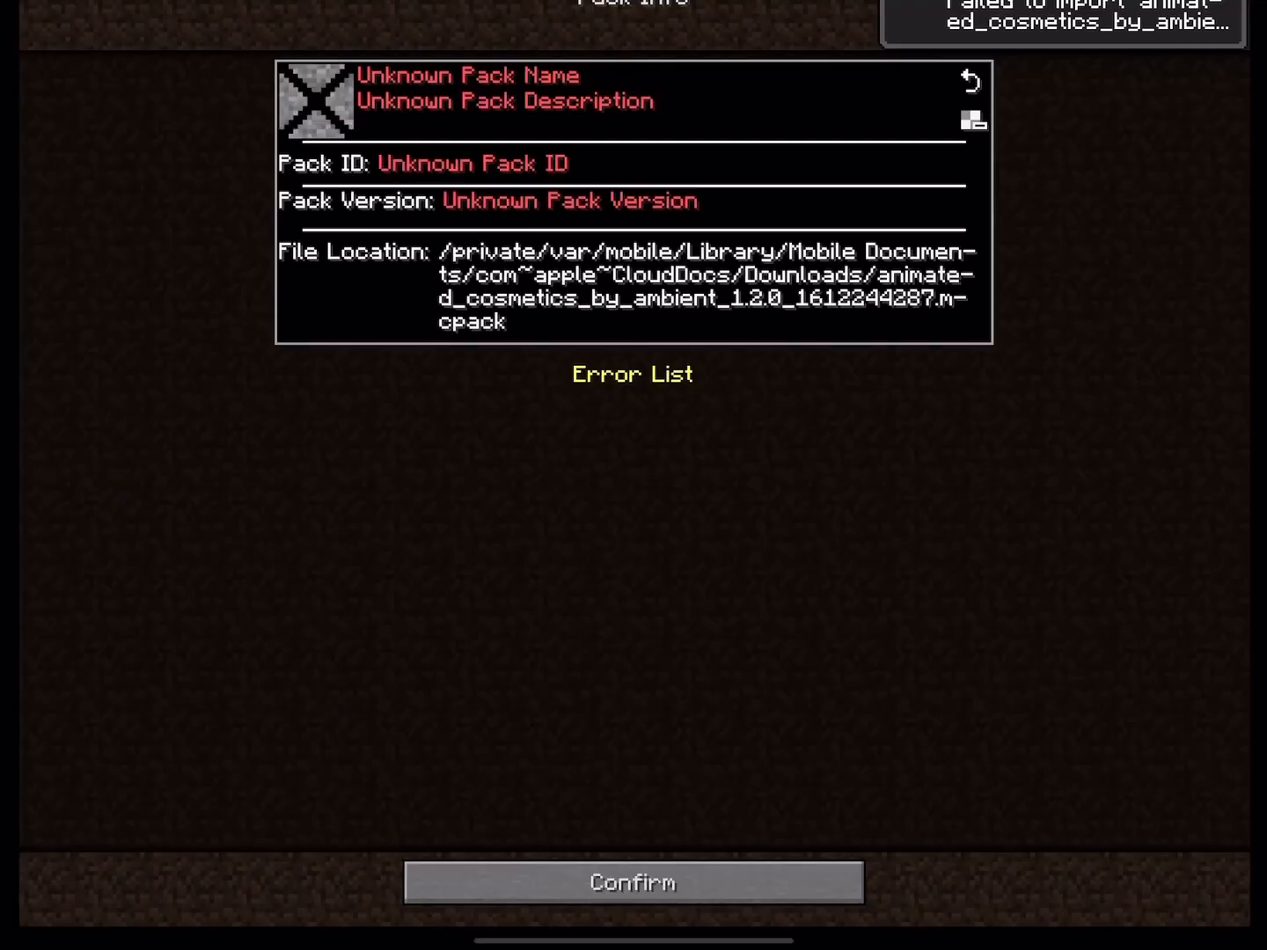
Step: Dismiss the failed pack info and copy the pack into the resource_packs folder
left_click(633, 883)
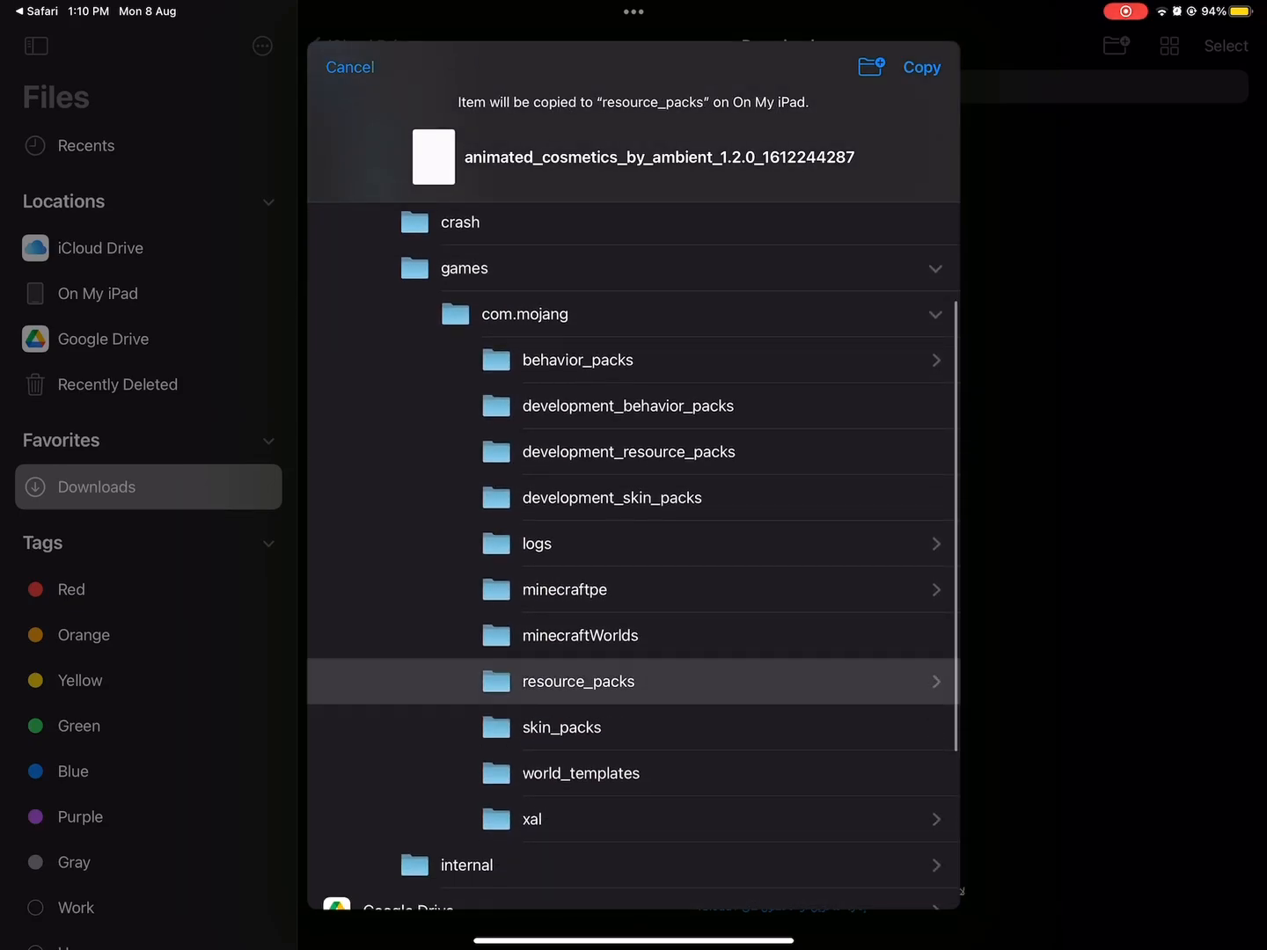
left_click(578, 681)
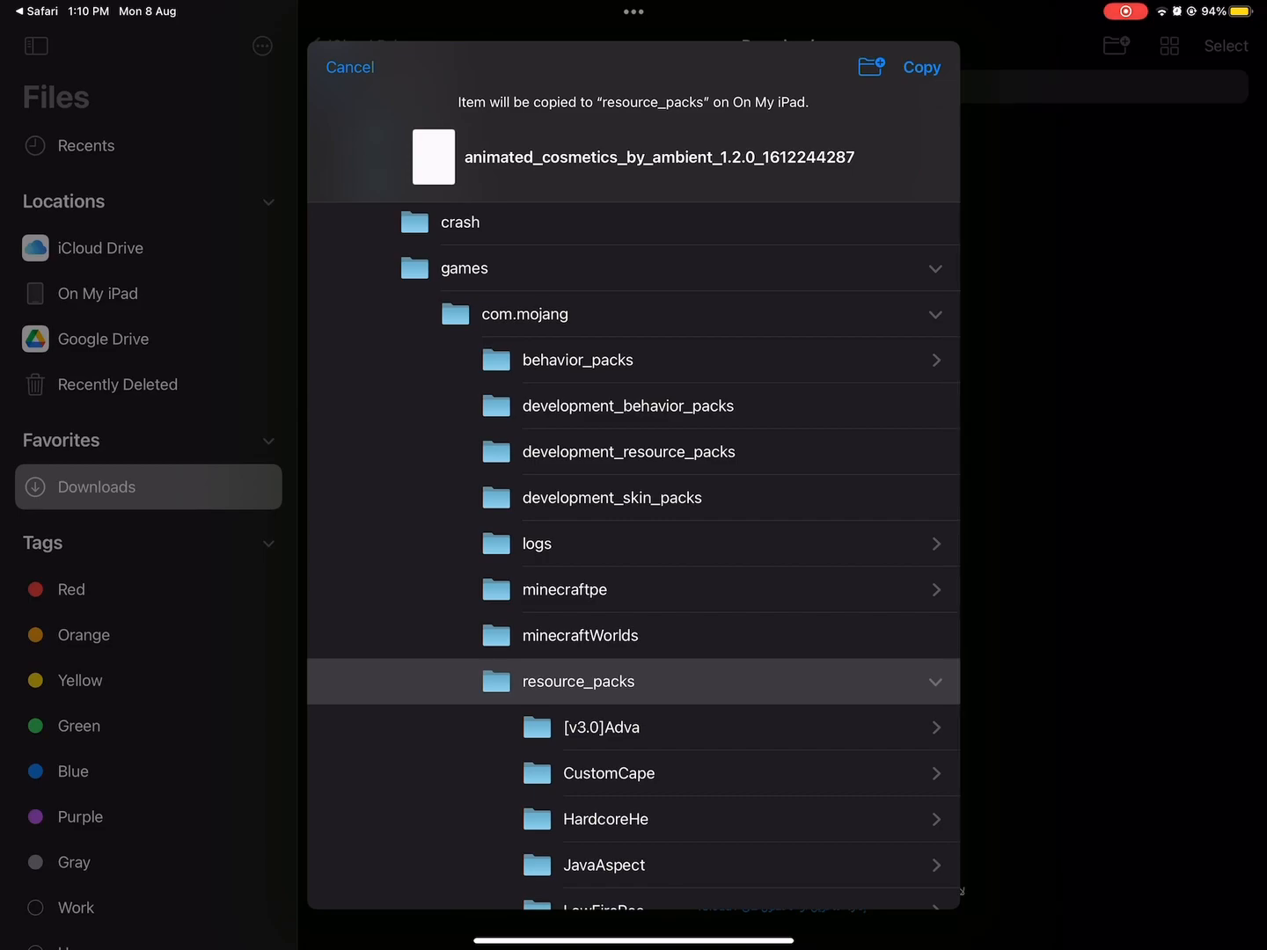
left_click(922, 67)
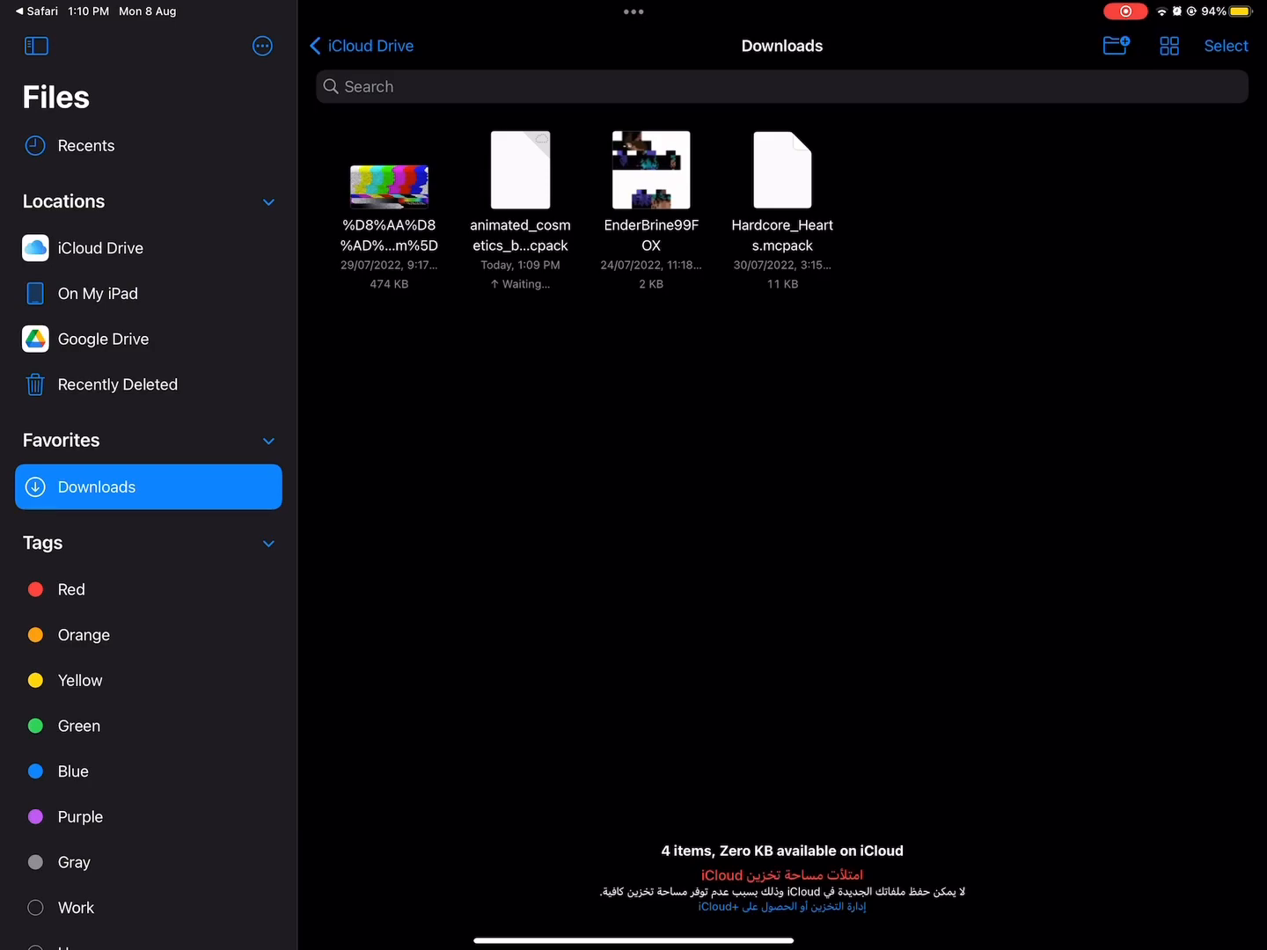
Step: Browse On My iPad into Minecraft's games > com.mojang folder
left_click(98, 293)
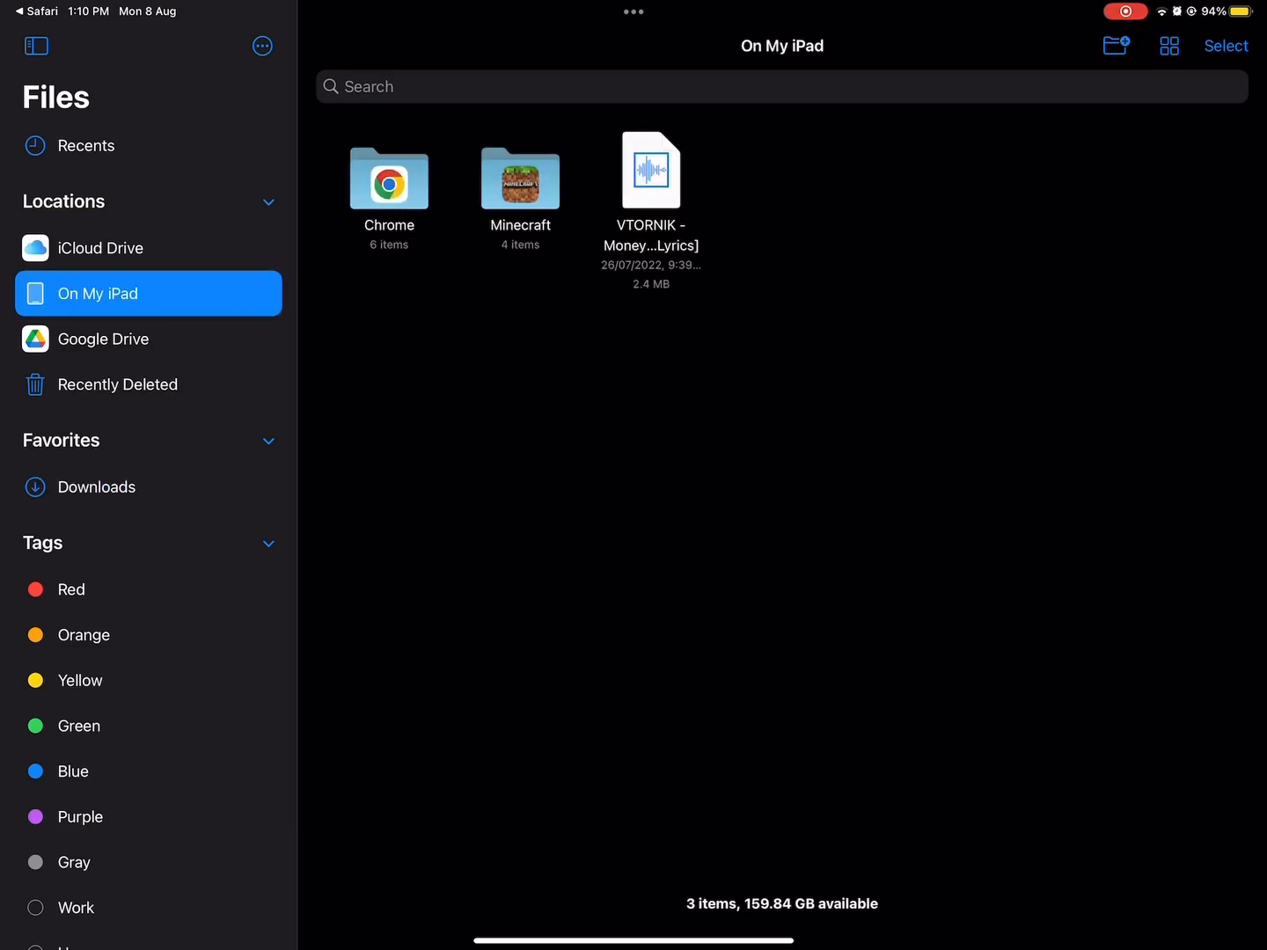
double_click(519, 180)
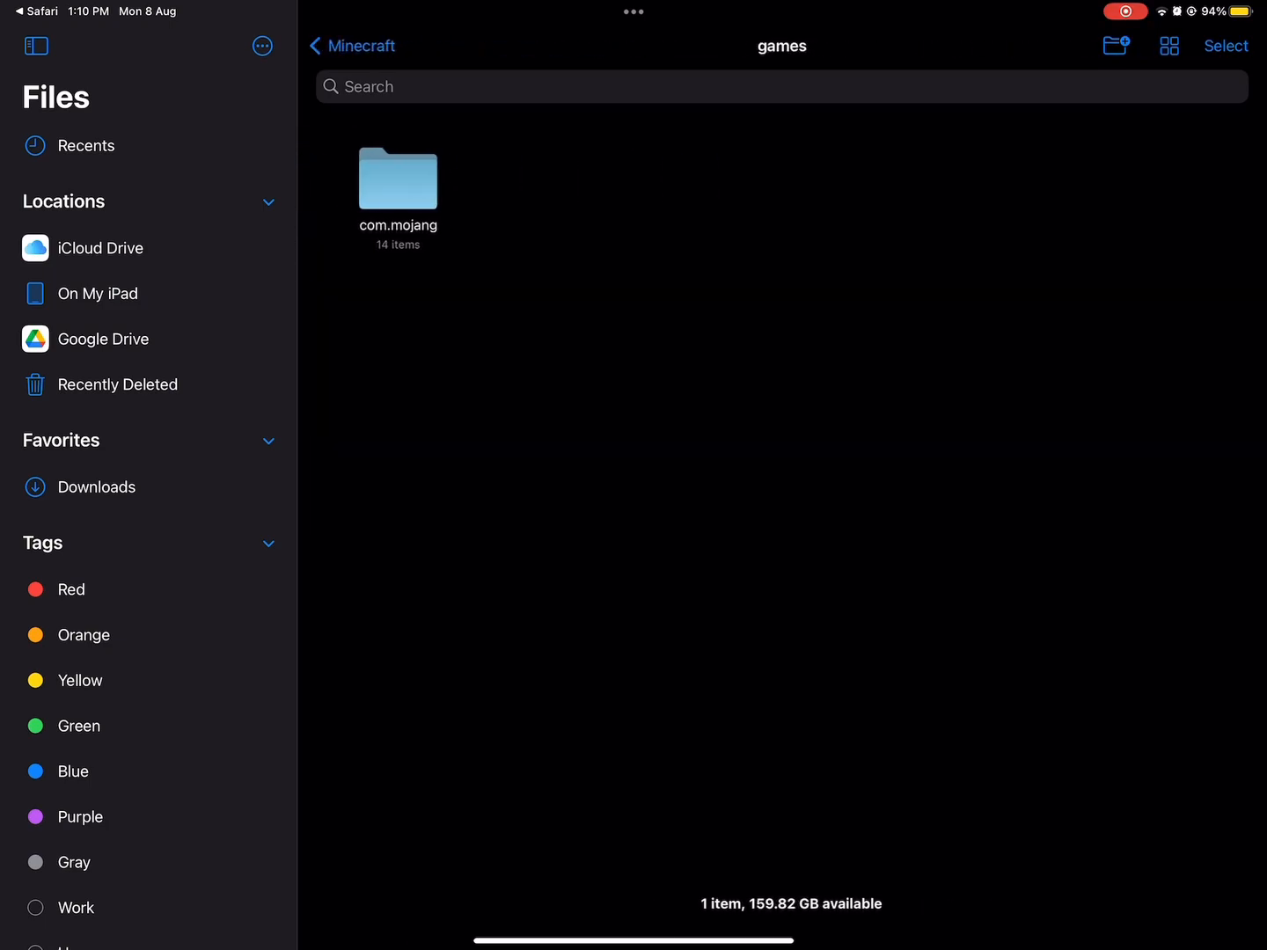
double_click(396, 180)
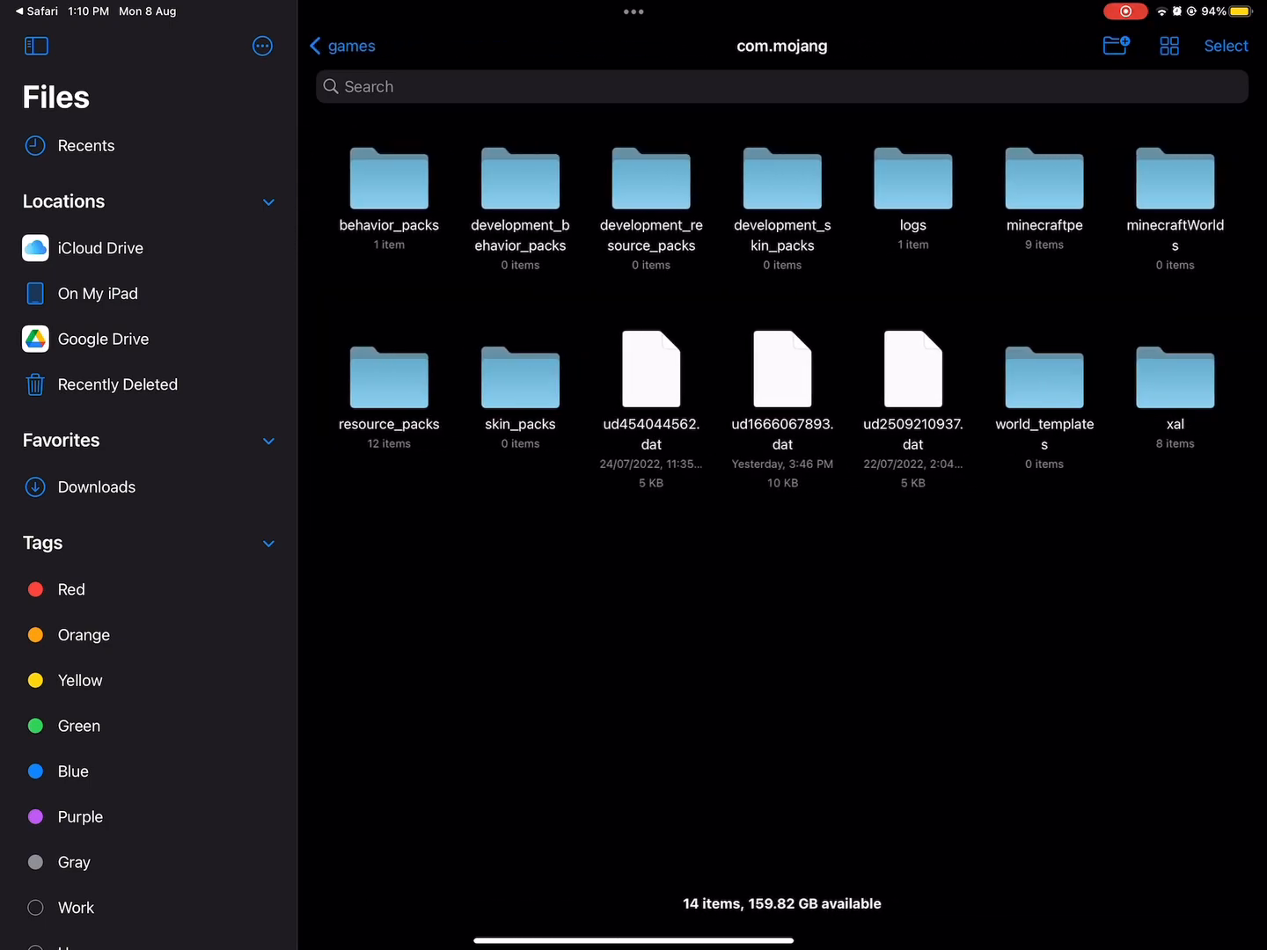
left_click(388, 370)
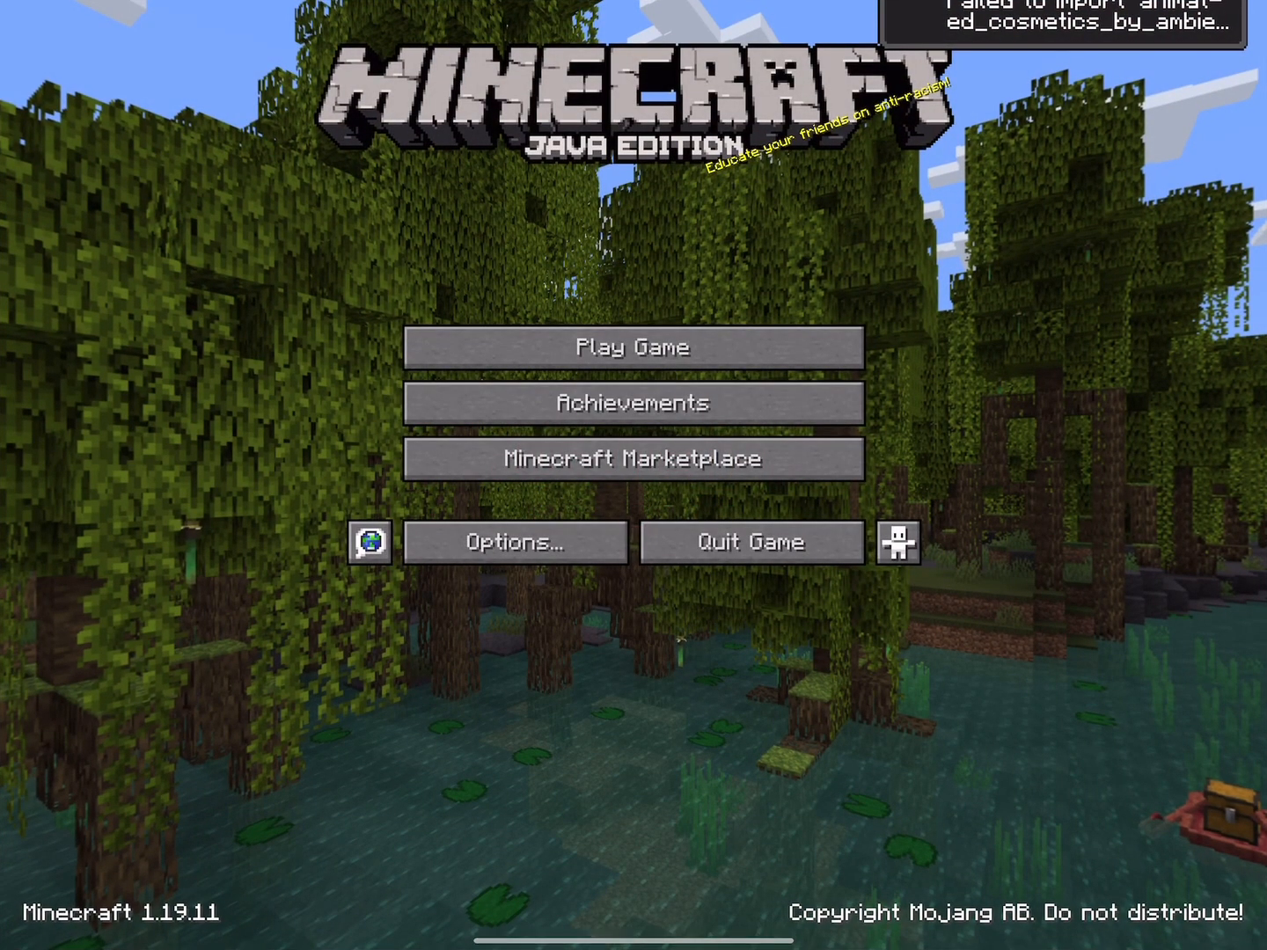
Step: Open Options from the Minecraft title screen after Animated Cosmetics imports successfully
left_click(640, 348)
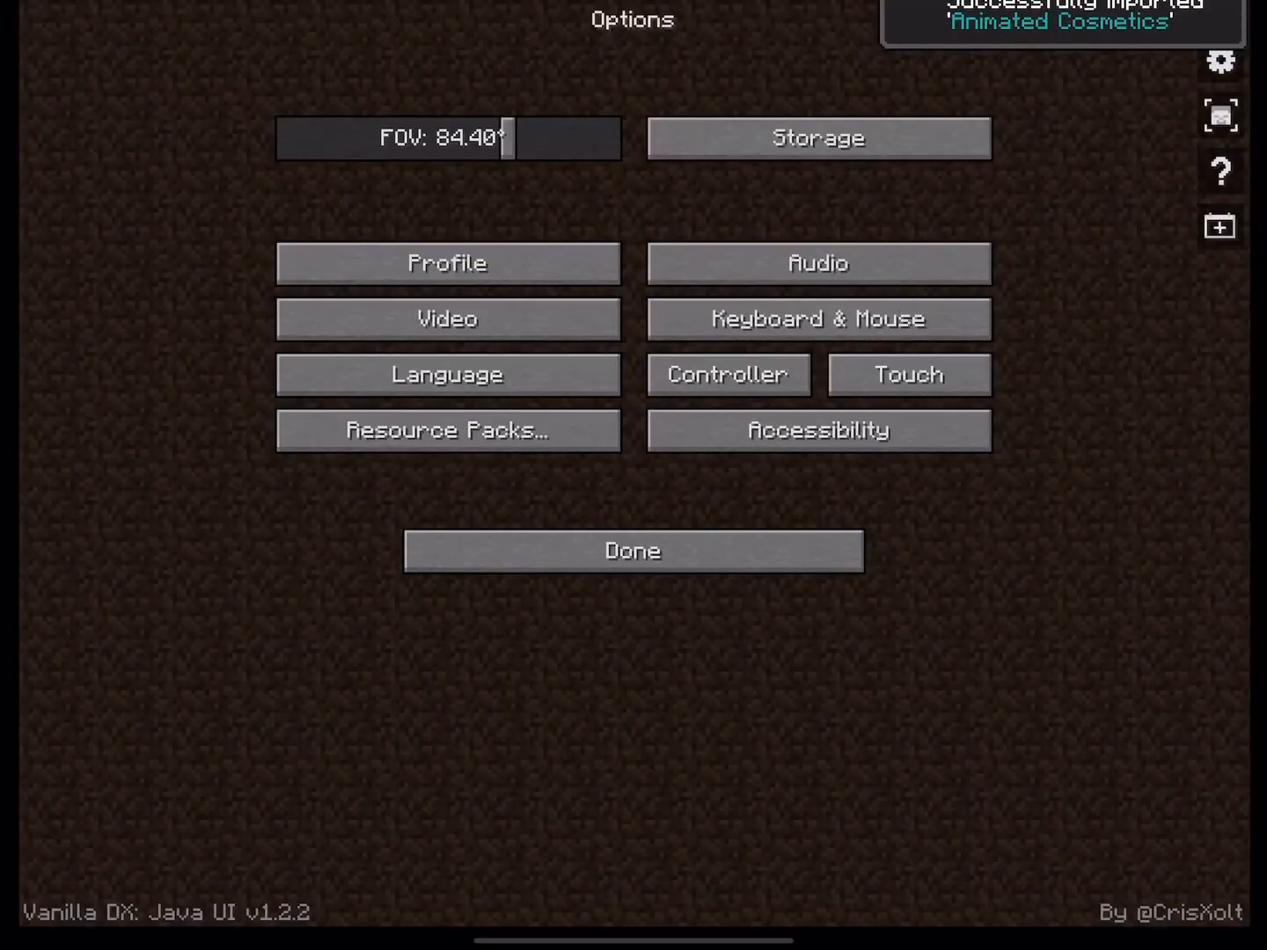
Step: Move Animated Cosmetics into the selected resource packs and apply it with Done
left_click(447, 430)
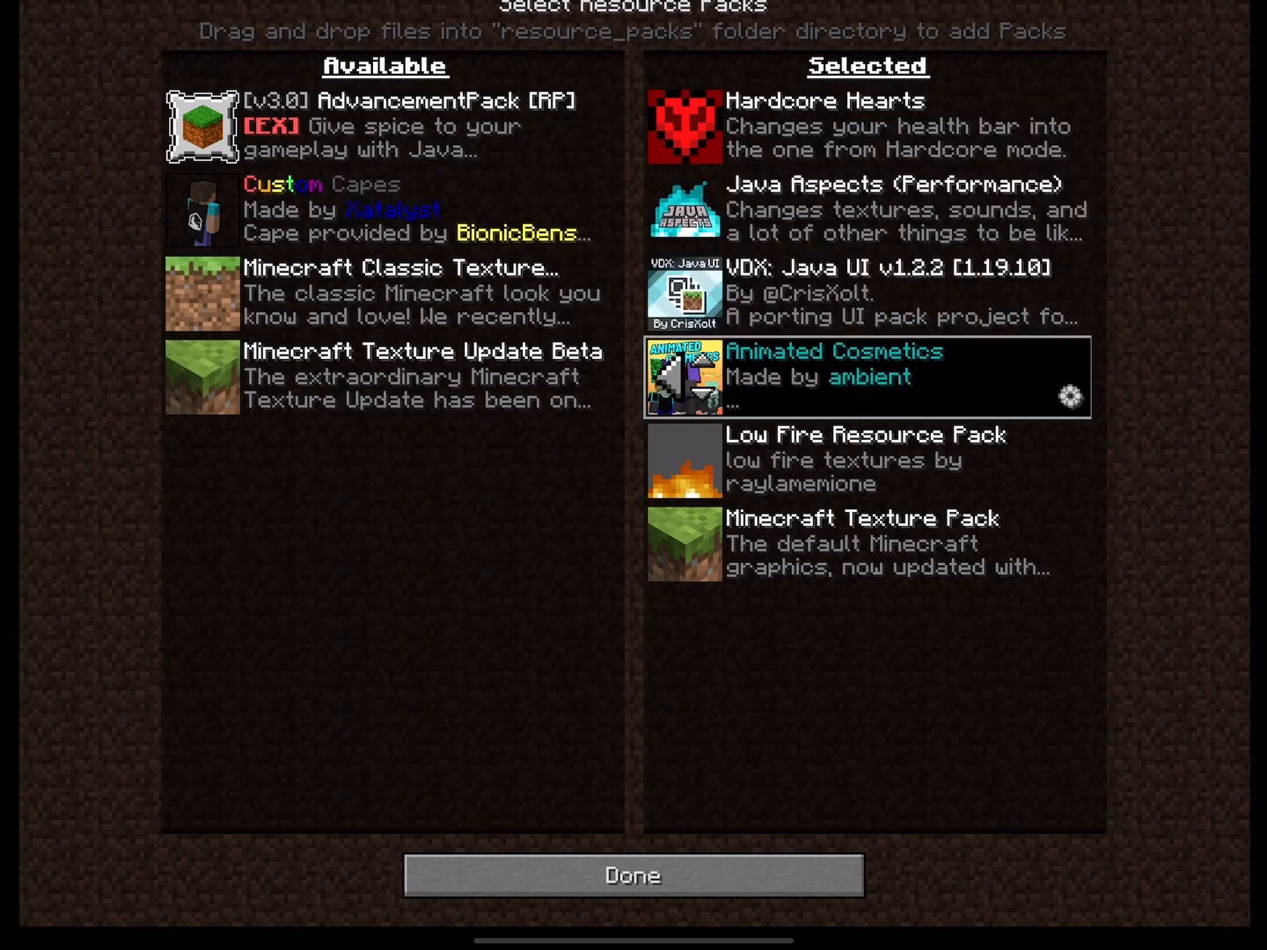
left_click(633, 875)
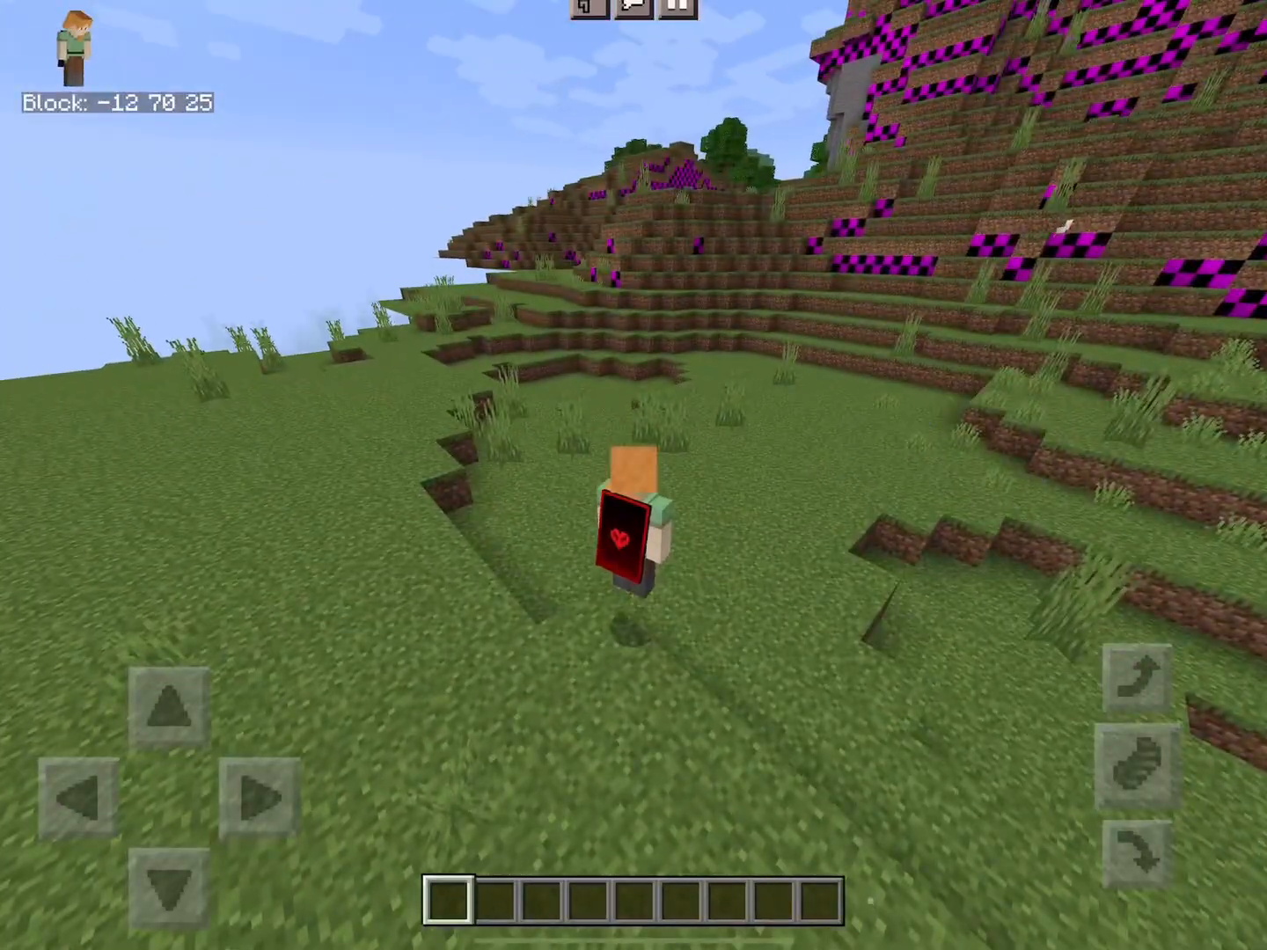